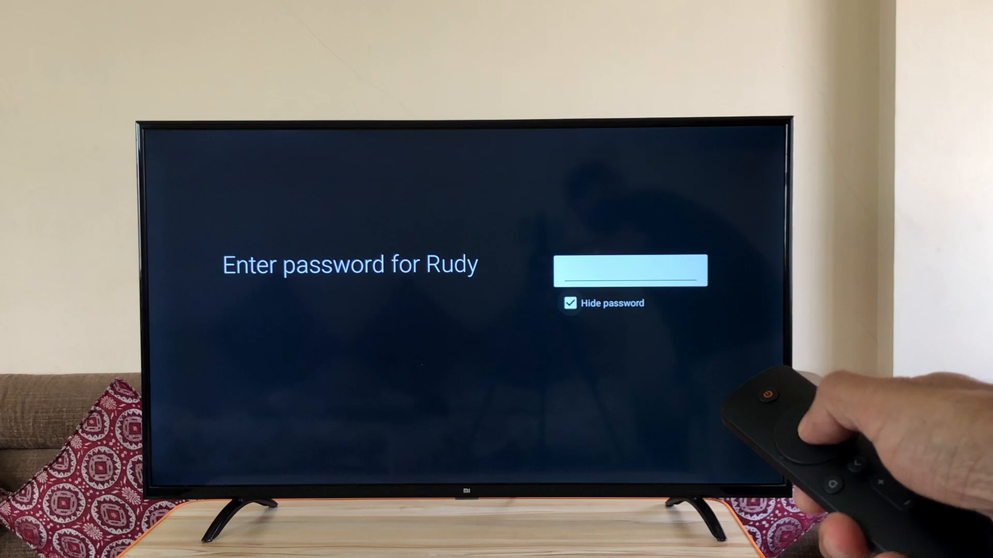
# Start entering the password for the Wi-Fi network 'Rudy'.
pyautogui.click(570, 303)
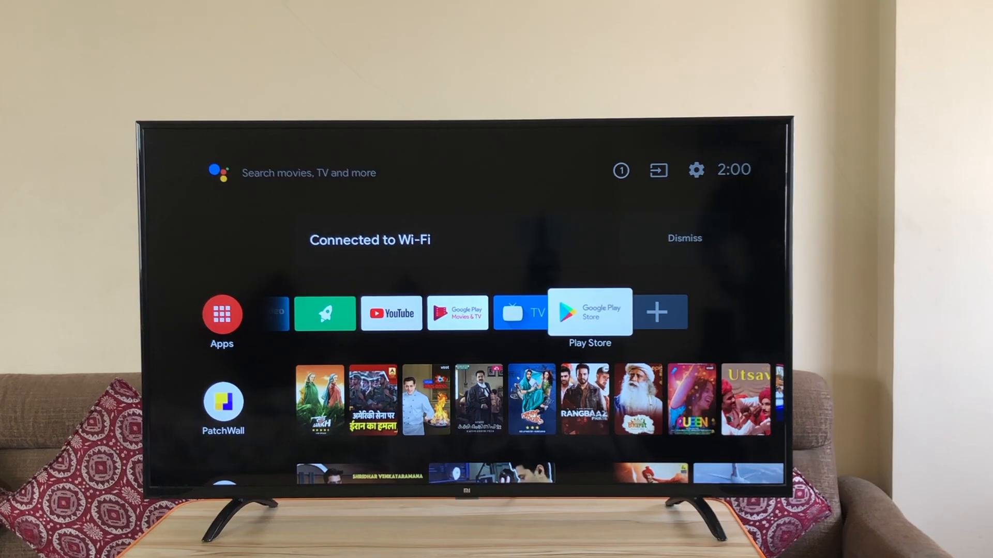
# Search the Play Store for 'keyb' and install Google Indic Keyboard.
pyautogui.click(588, 312)
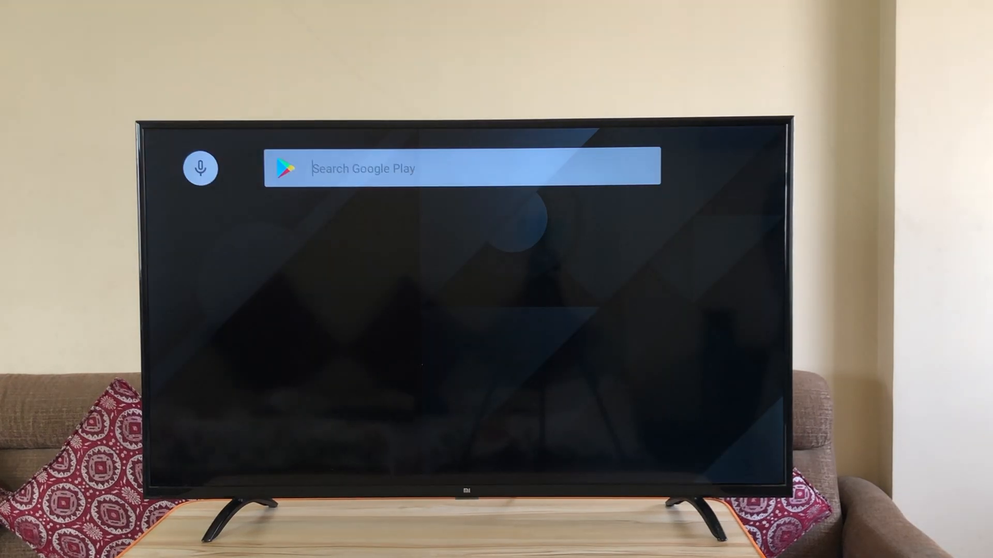
pyautogui.write('keyb')
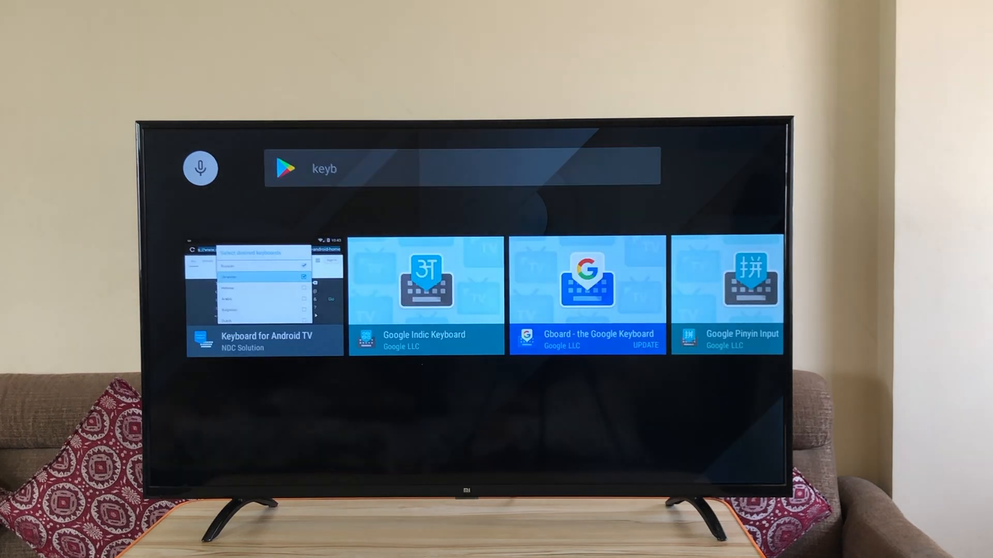
pyautogui.click(425, 294)
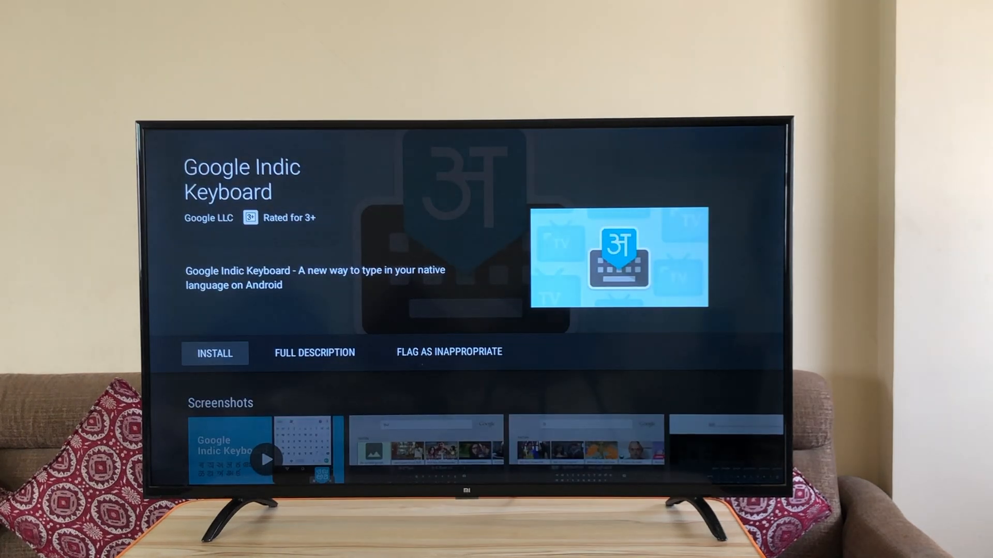
pyautogui.click(214, 353)
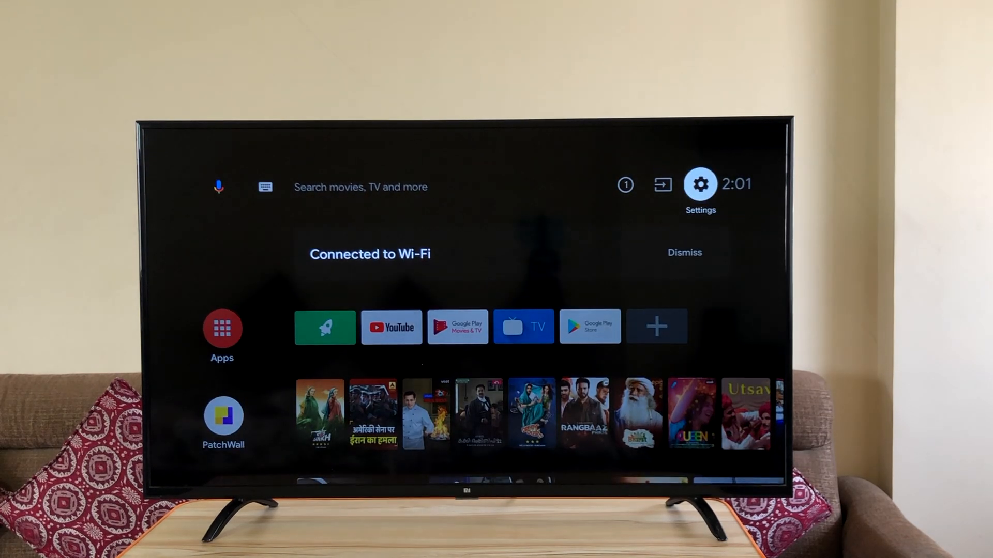
# Enable Google Indic Keyboard under Device Preferences > Keyboard, accept the warning, and reach Current keyboard.
pyautogui.click(700, 184)
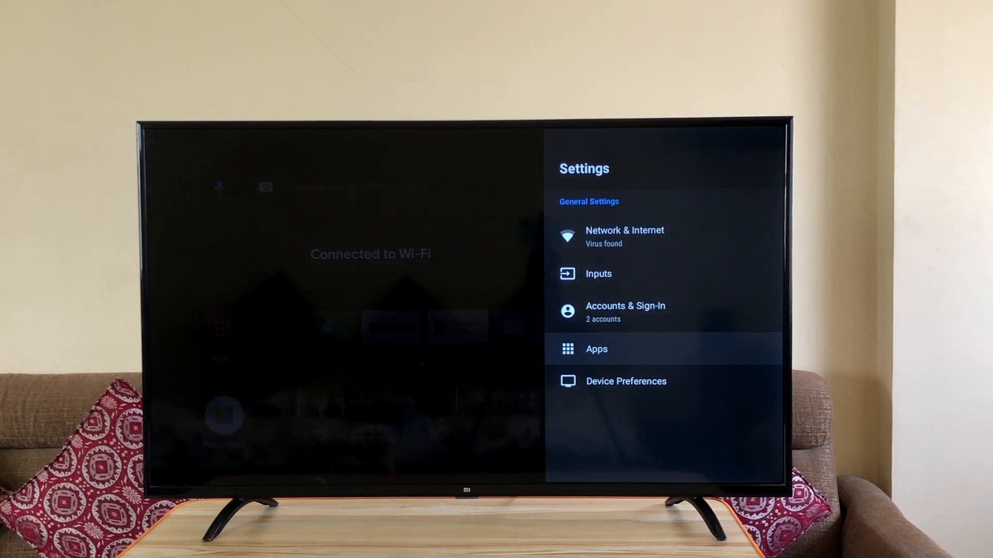
pyautogui.click(625, 381)
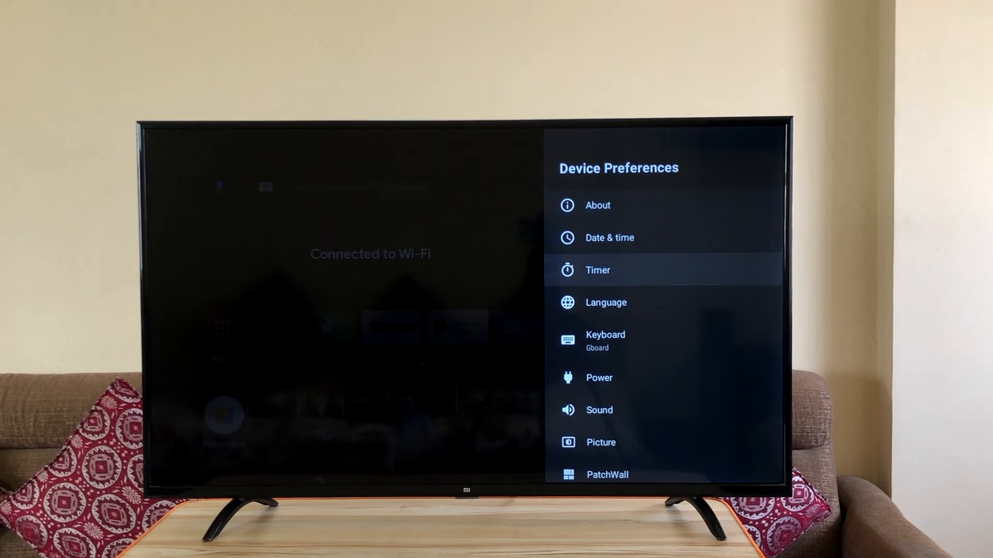
pyautogui.click(605, 341)
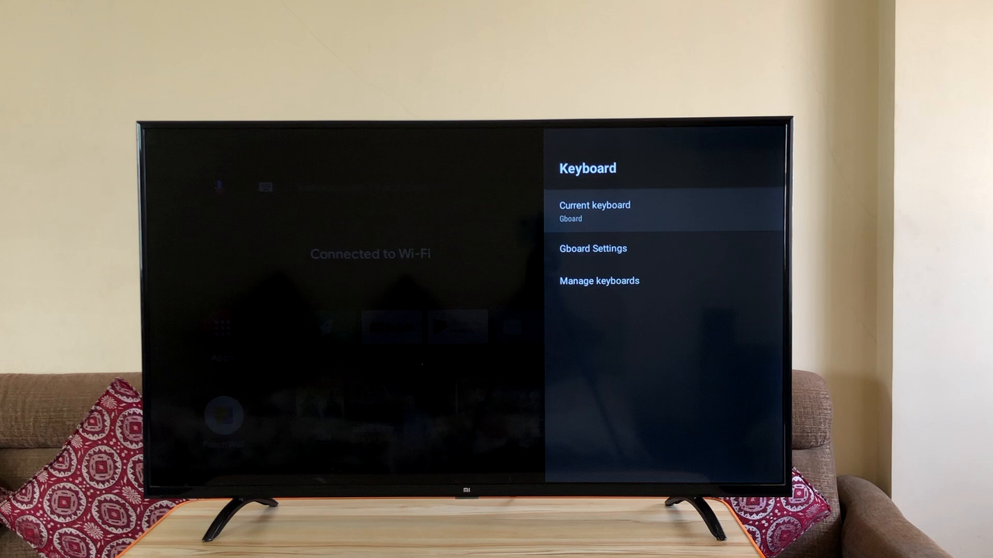
pyautogui.click(598, 280)
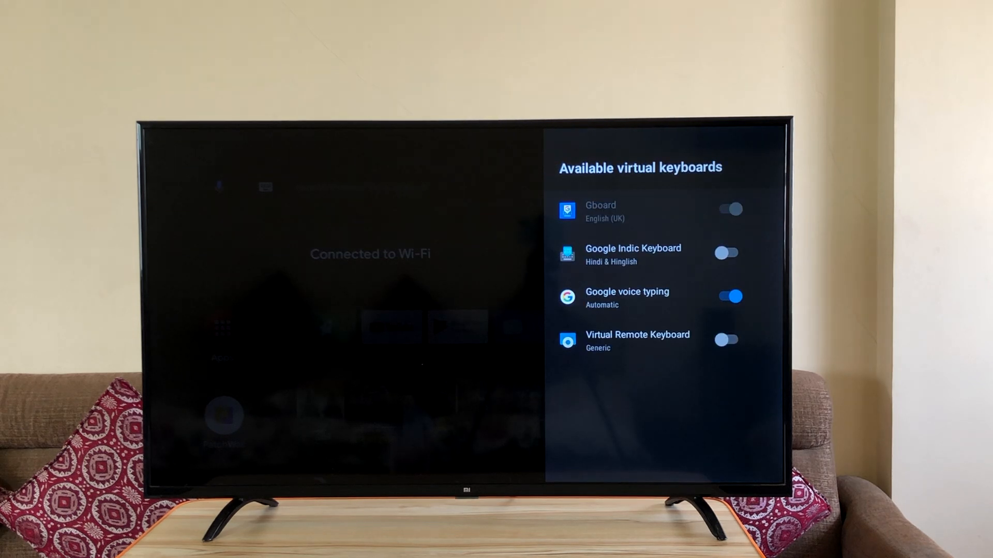
pyautogui.click(726, 253)
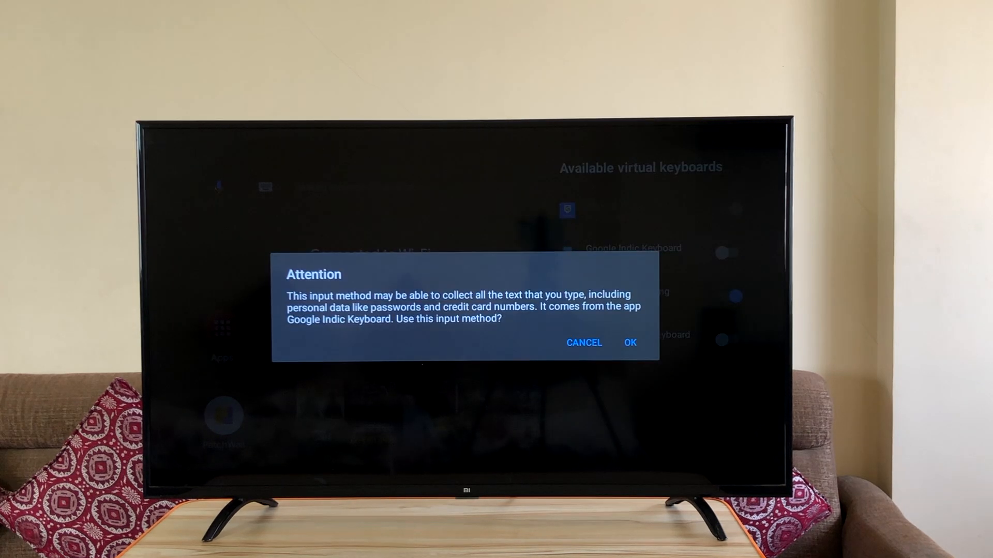
pyautogui.click(629, 342)
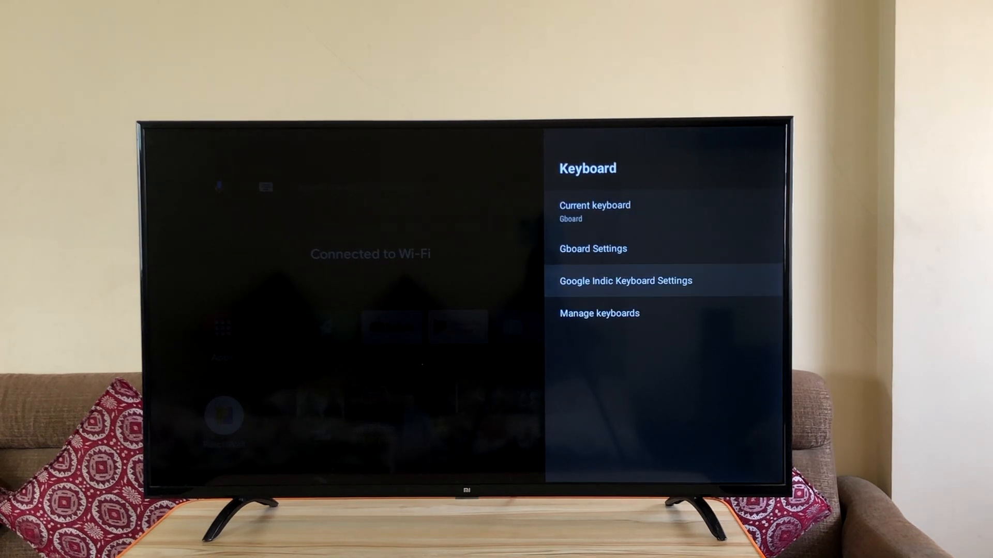
pyautogui.click(594, 206)
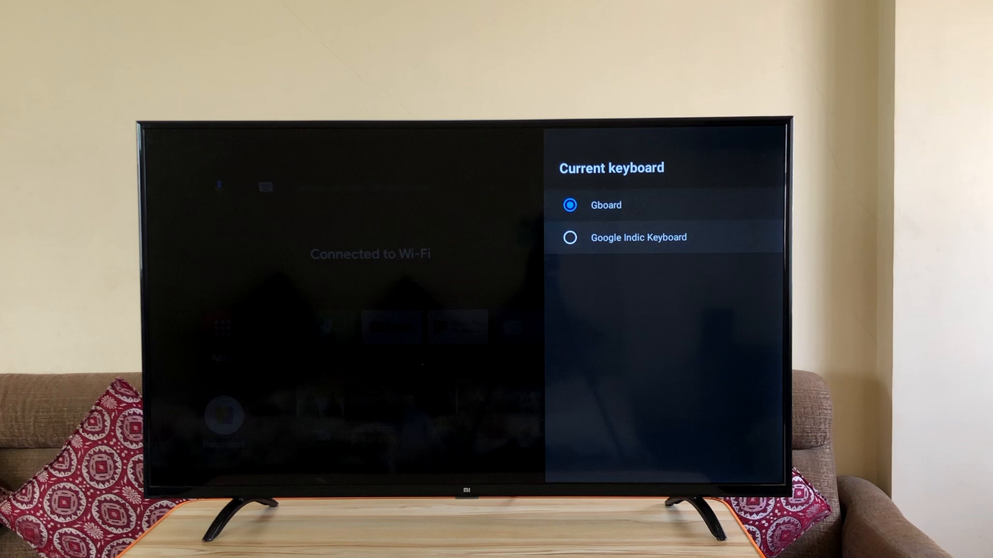